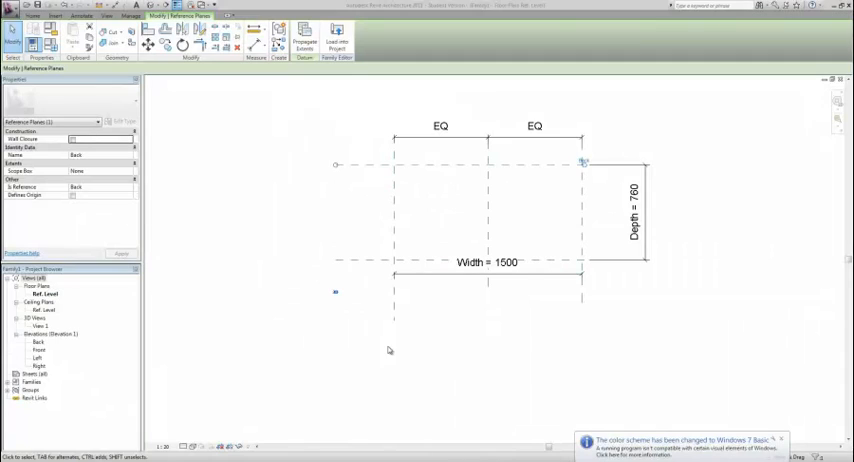
{"action": "mouse_move", "coordinate": [564, 294]}
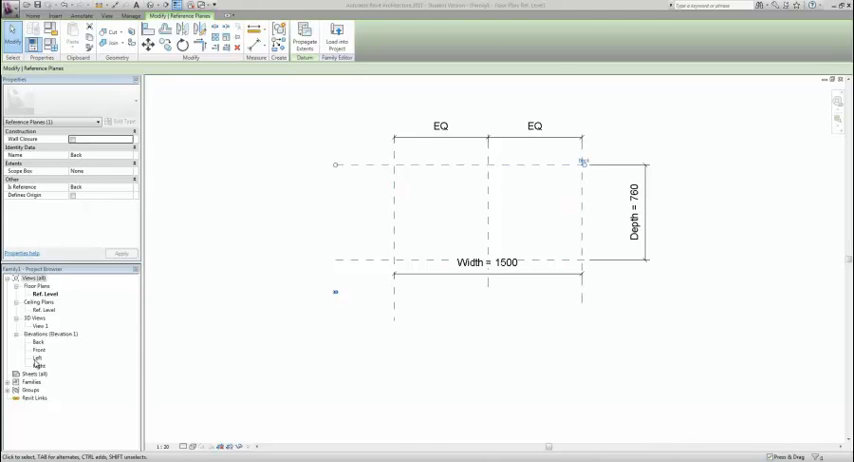
Step: Switch to the family's front elevation view from the Project Browser
{"action": "double_click", "coordinate": [38, 356]}
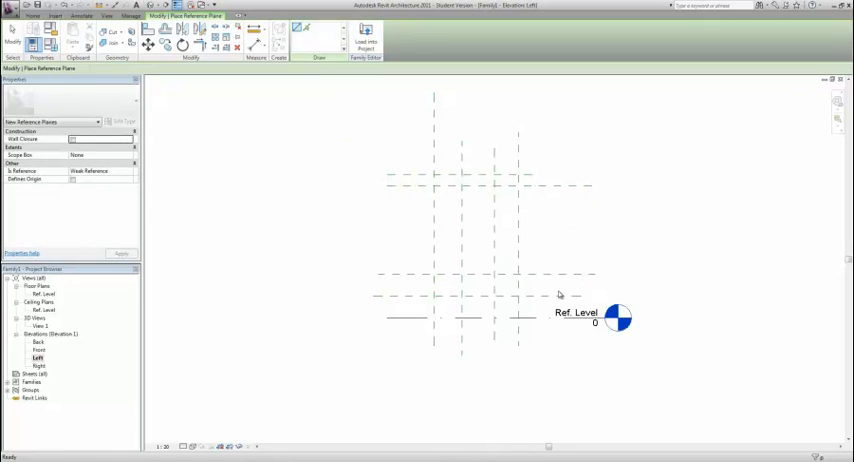
{"action": "left_click", "coordinate": [432, 296]}
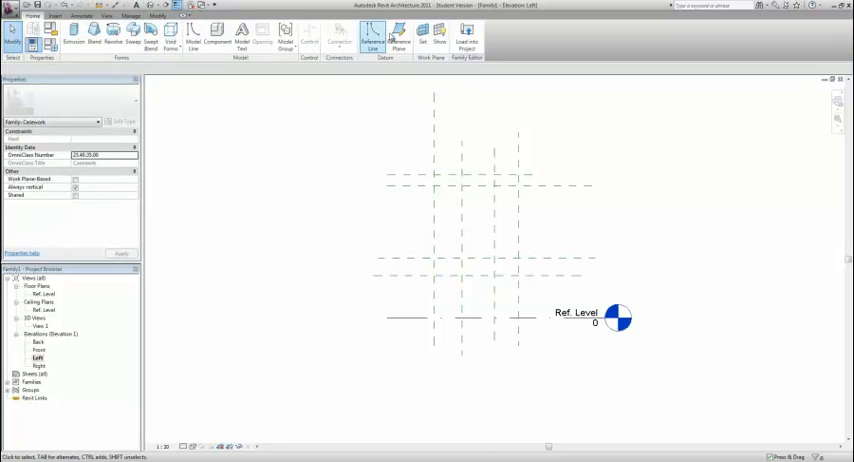
Step: Draw a horizontal reference plane running along the Ref. Level line
{"action": "left_click", "coordinate": [370, 38]}
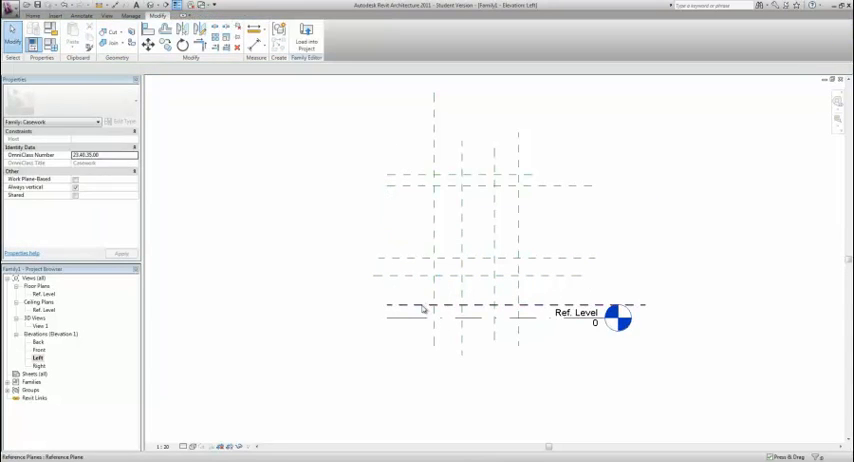
{"action": "left_click", "coordinate": [436, 304]}
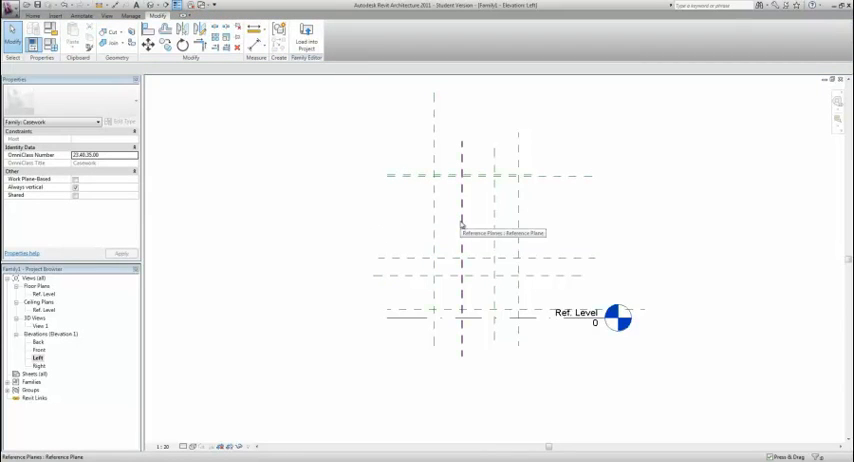
{"action": "mouse_move", "coordinate": [496, 226]}
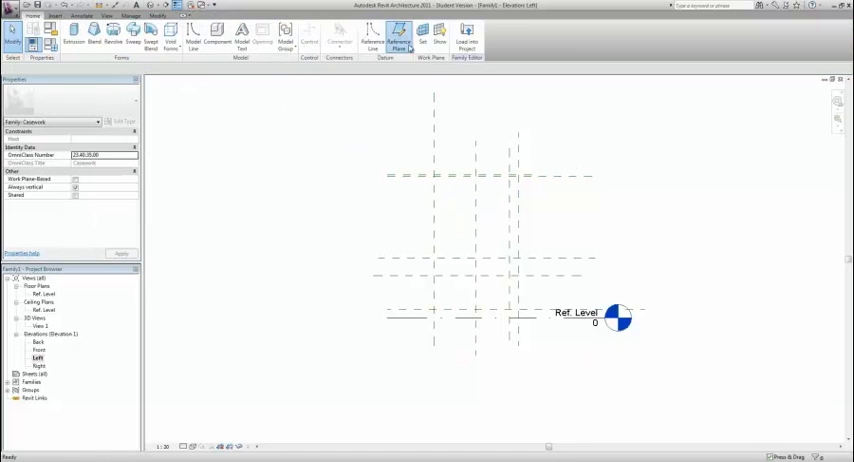
Step: Select the top reference plane to read its offset dimension
{"action": "left_click", "coordinate": [398, 38]}
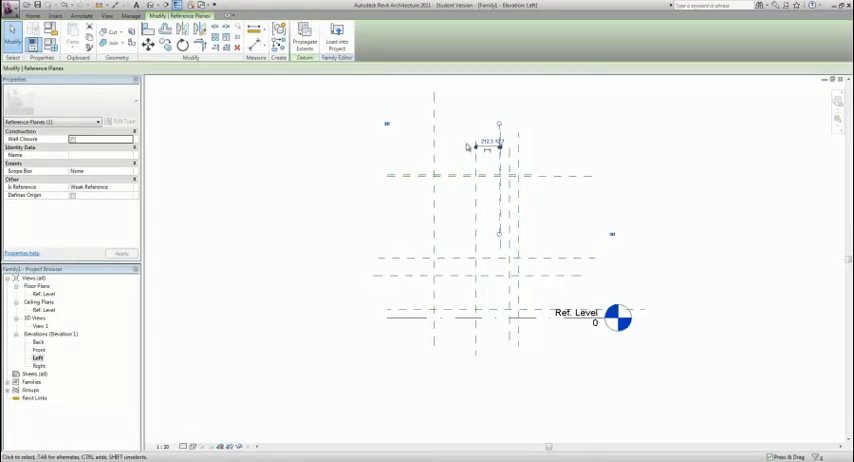
{"action": "left_click", "coordinate": [490, 140]}
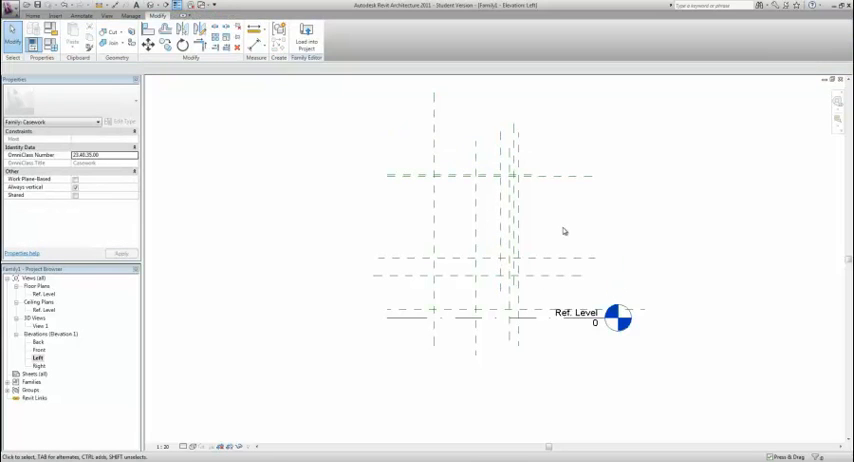
{"action": "mouse_move", "coordinate": [566, 224]}
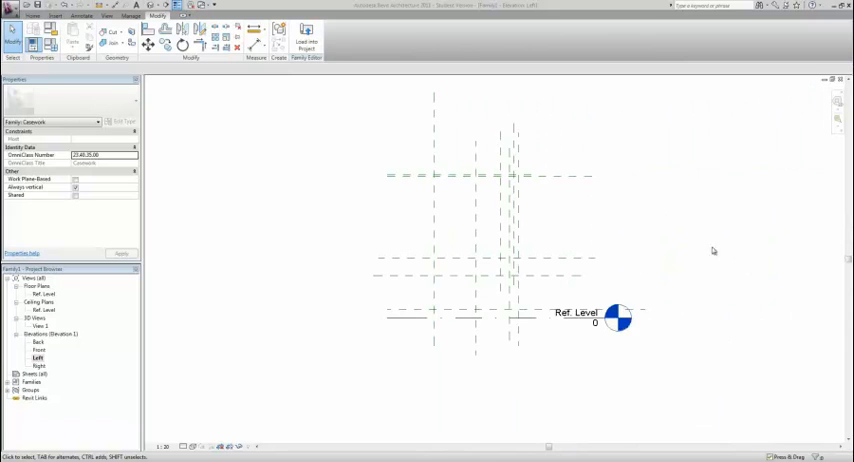
{"action": "mouse_move", "coordinate": [524, 296]}
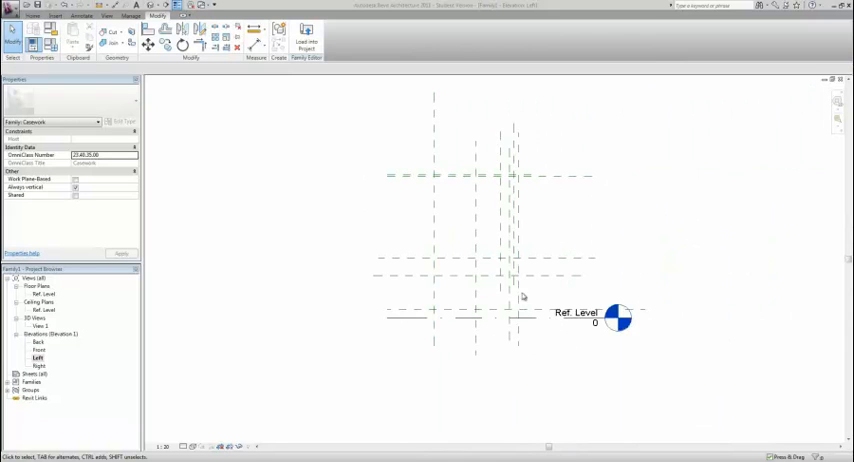